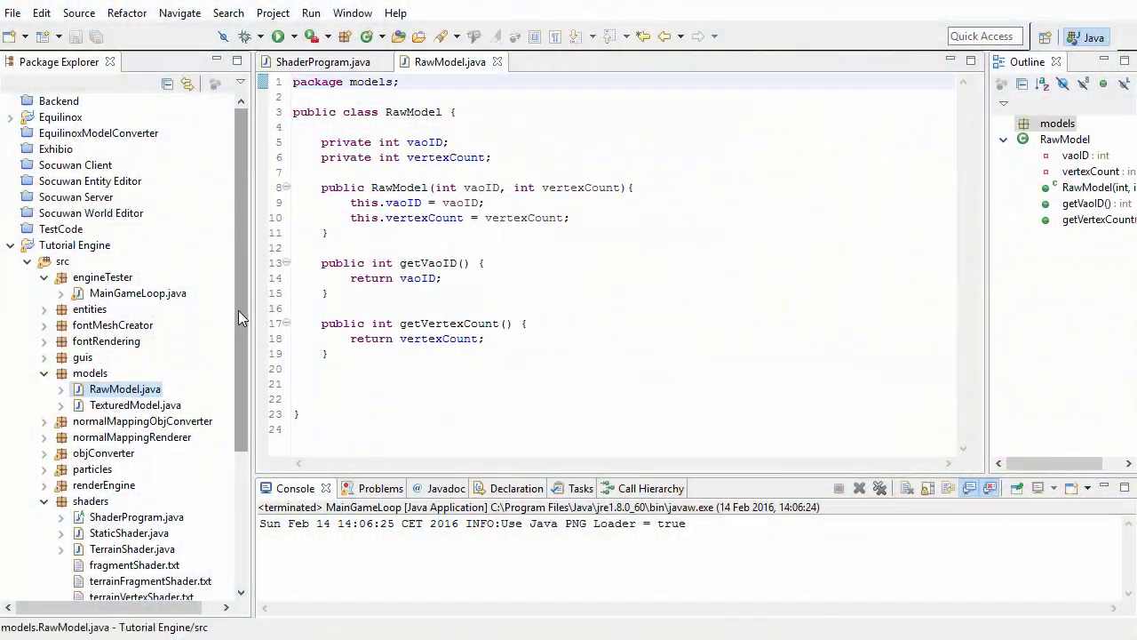
# Scroll the HeightsGenerator class and relaunch the MainGameLoop game.
pyautogui.scroll(-3)
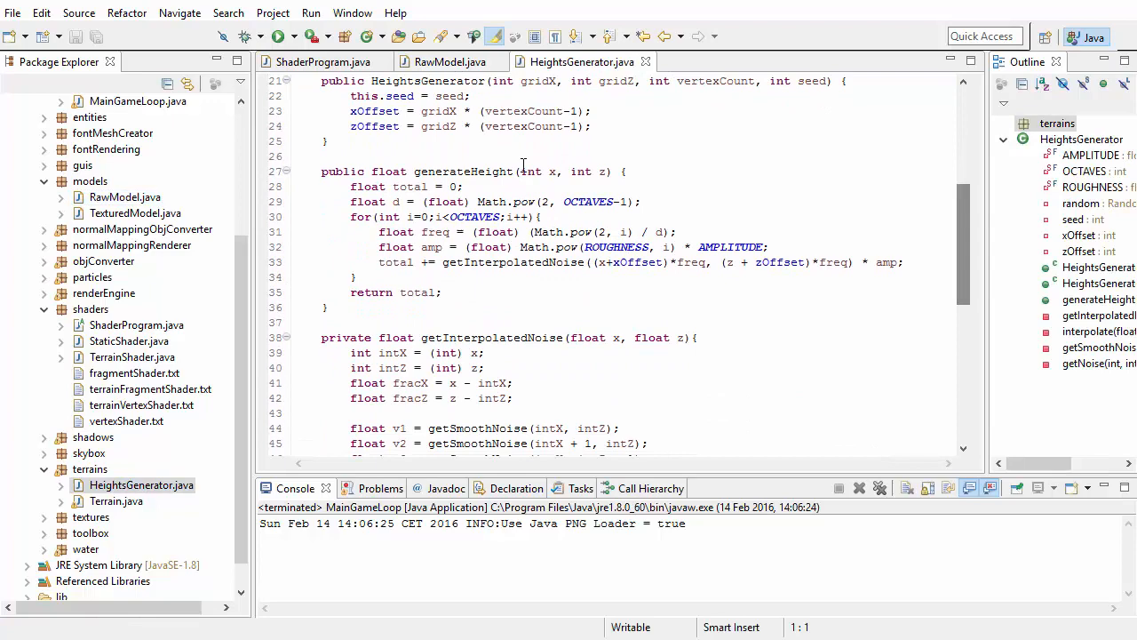
pyautogui.click(281, 36)
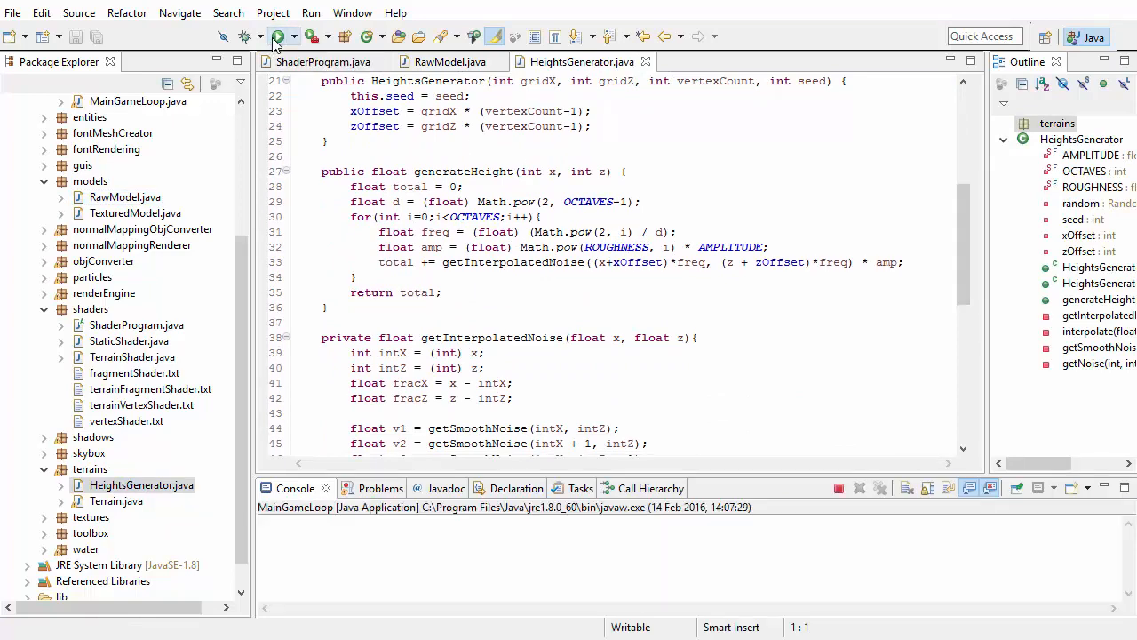
pyautogui.click(283, 37)
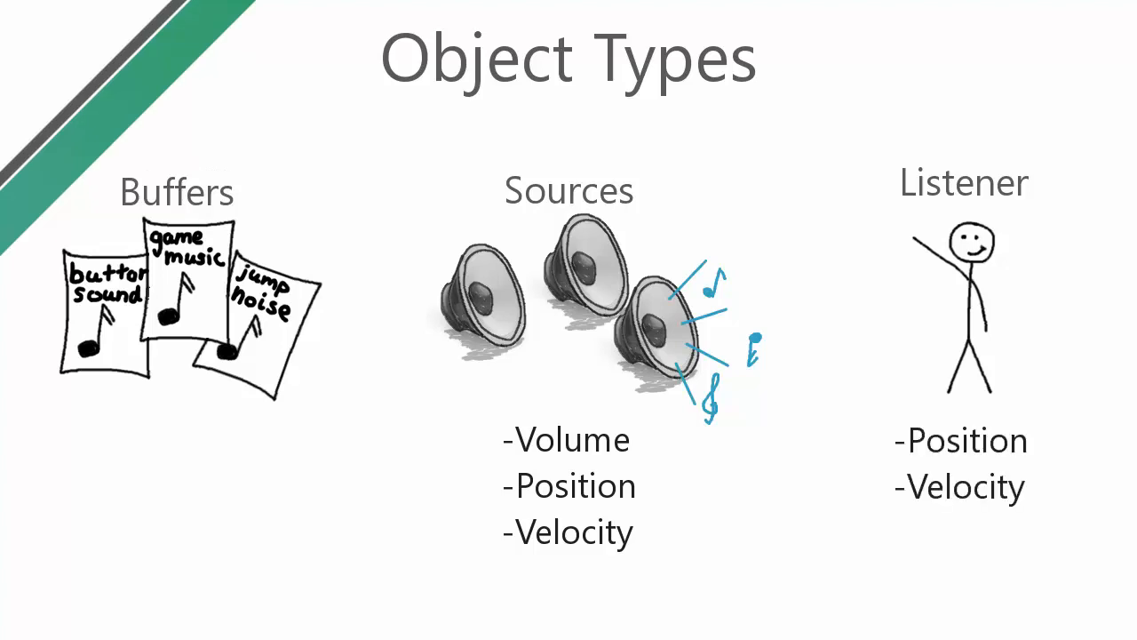
# Advance from the listener slide to the Example Code slide with alGenSources.
pyautogui.press('right')
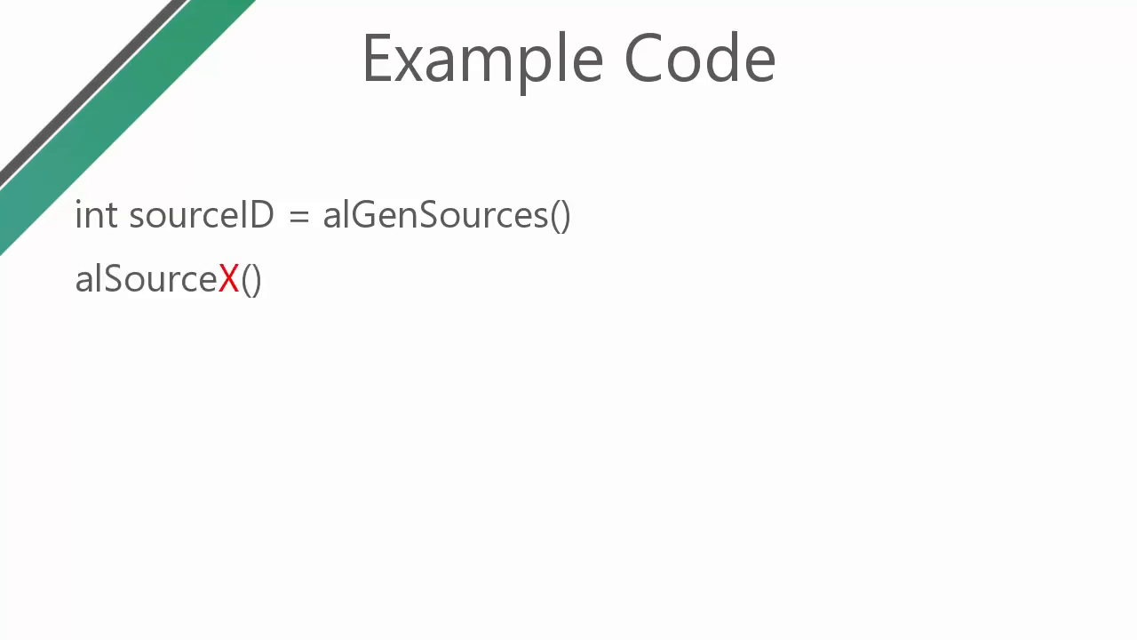
# Reveal alSource3f(sourceID, AL_POSITION, 45f, 5f, -18f) and alSourcef(sourceID, AL_GAIN).
pyautogui.write('3f')
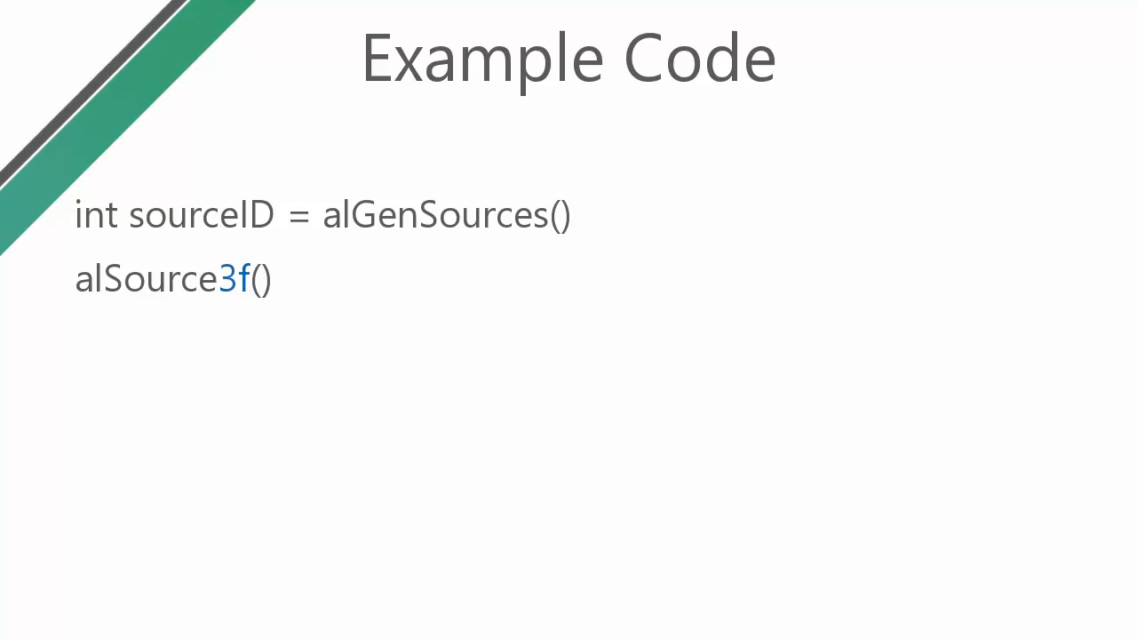
pyautogui.write('sourceID')
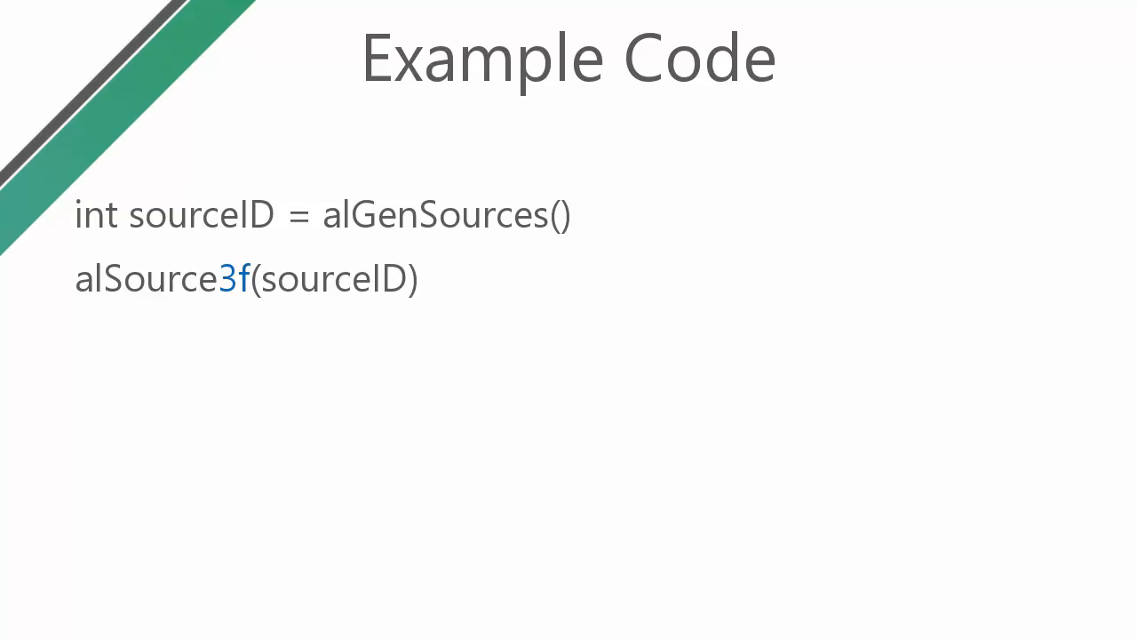
pyautogui.write(', AL_POSITION, 45f, 5f, -18f')
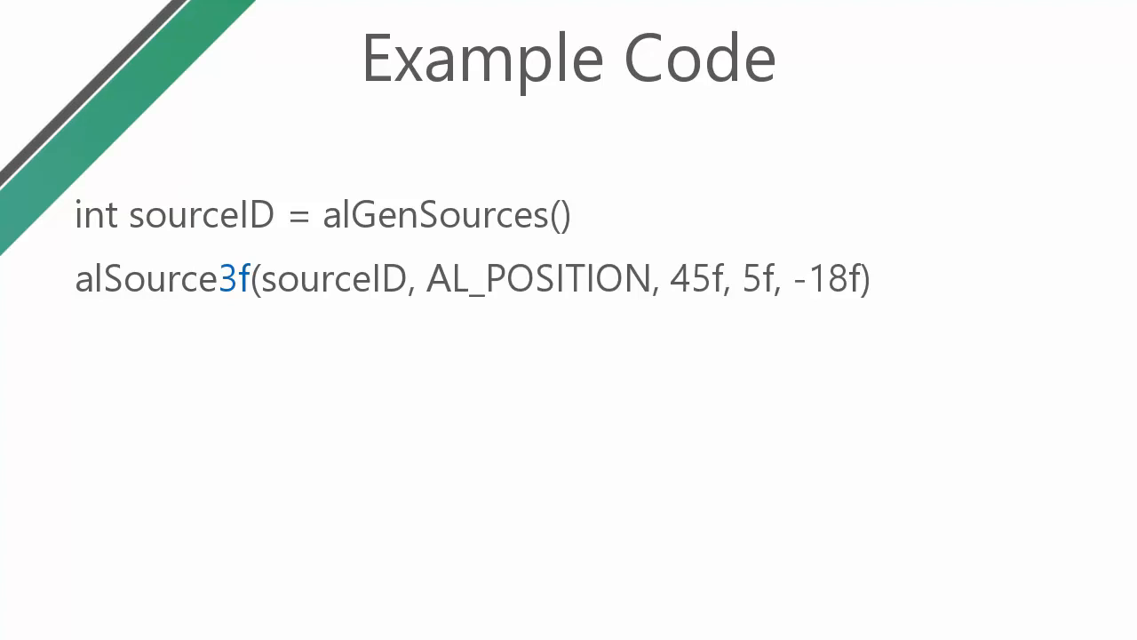
pyautogui.press('right')
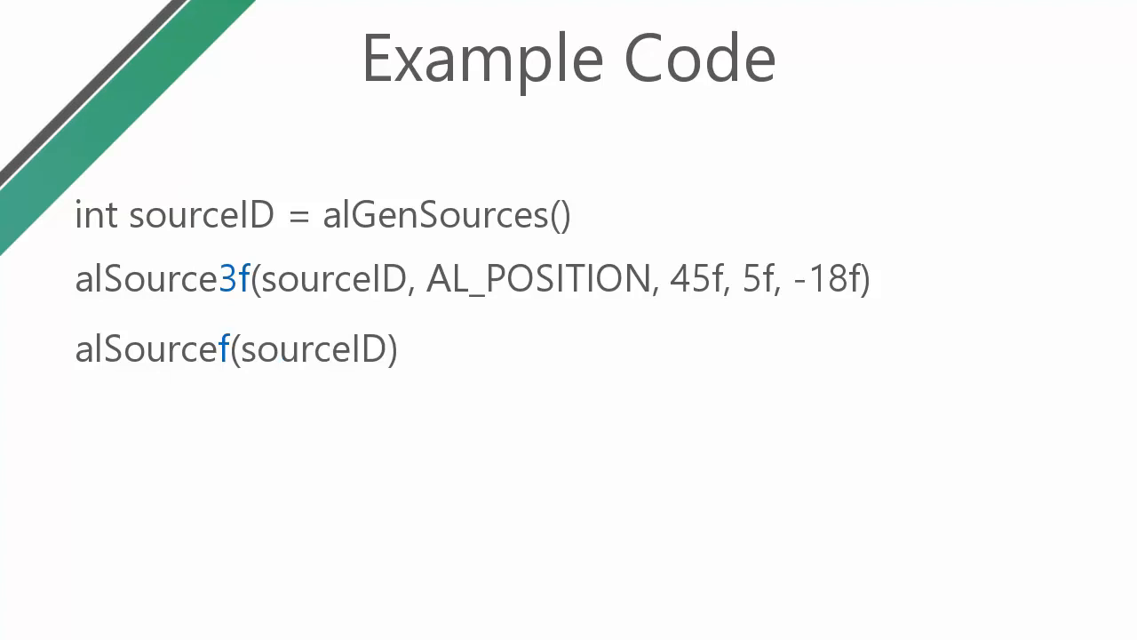
pyautogui.write(', AL_GAIN')
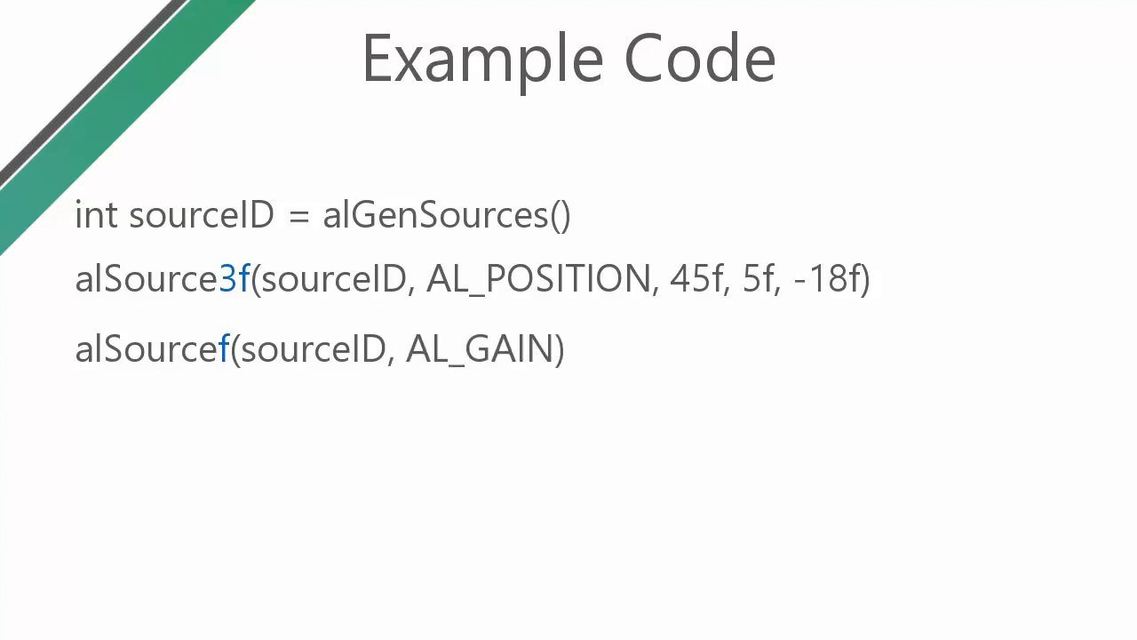